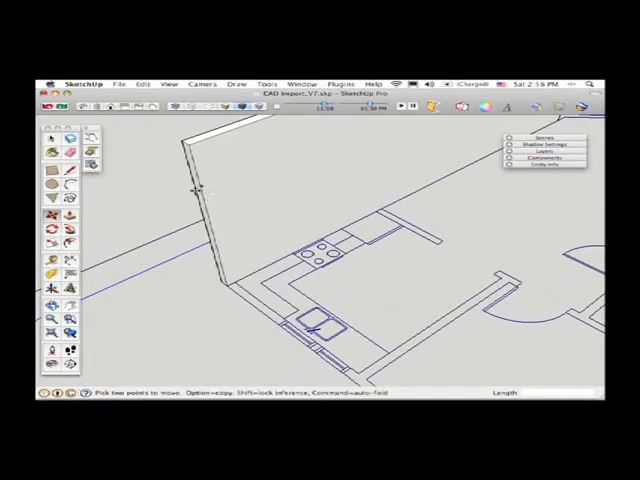
mouse_move(203, 190)
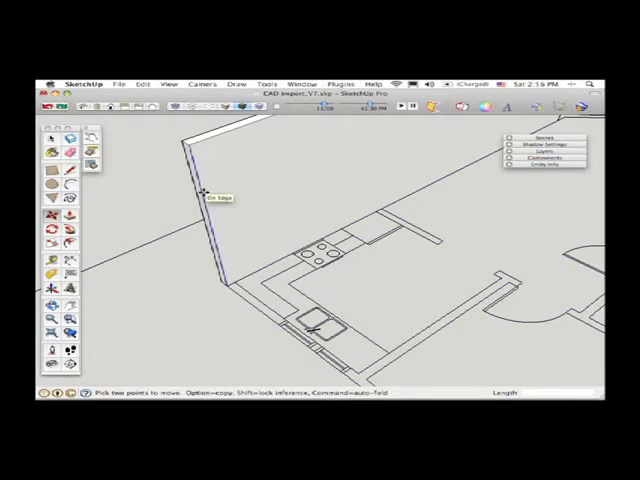